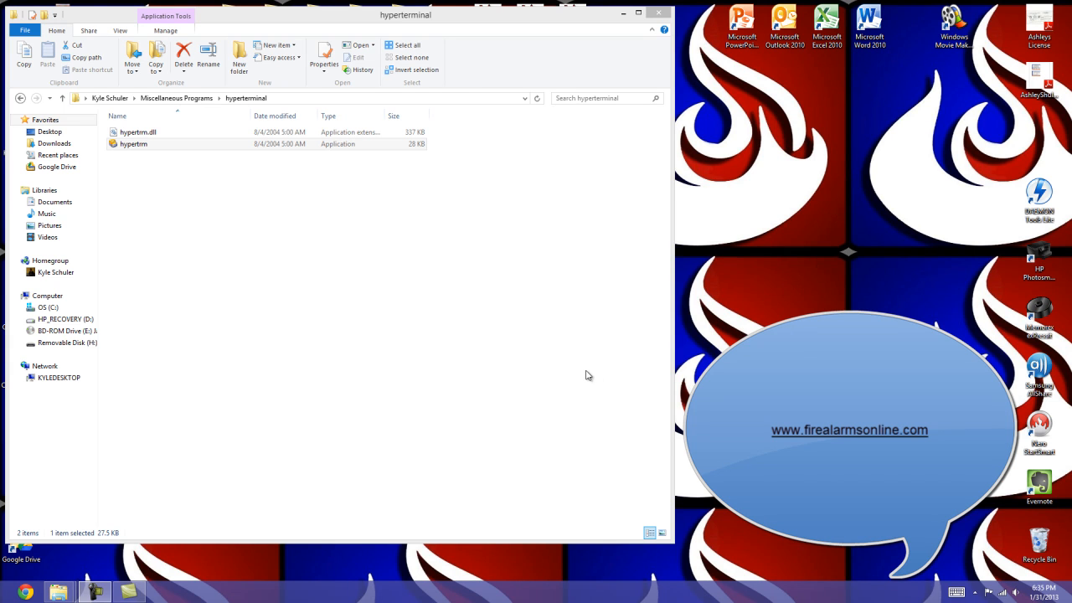
{"action": "mouse_move", "coordinate": [367, 295]}
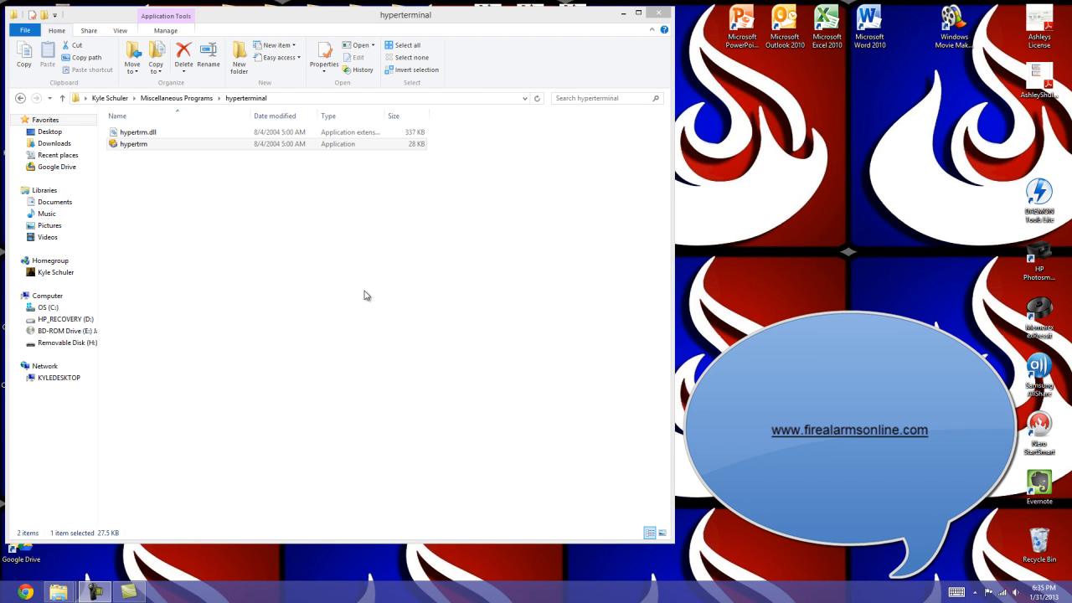
{"action": "mouse_move", "coordinate": [357, 295]}
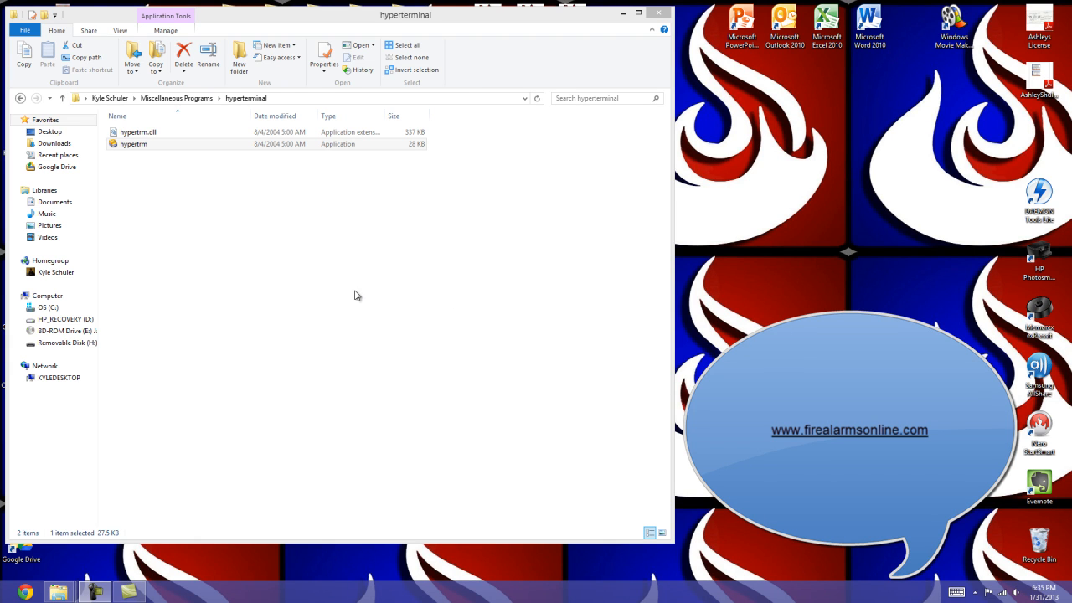
{"action": "mouse_move", "coordinate": [338, 306]}
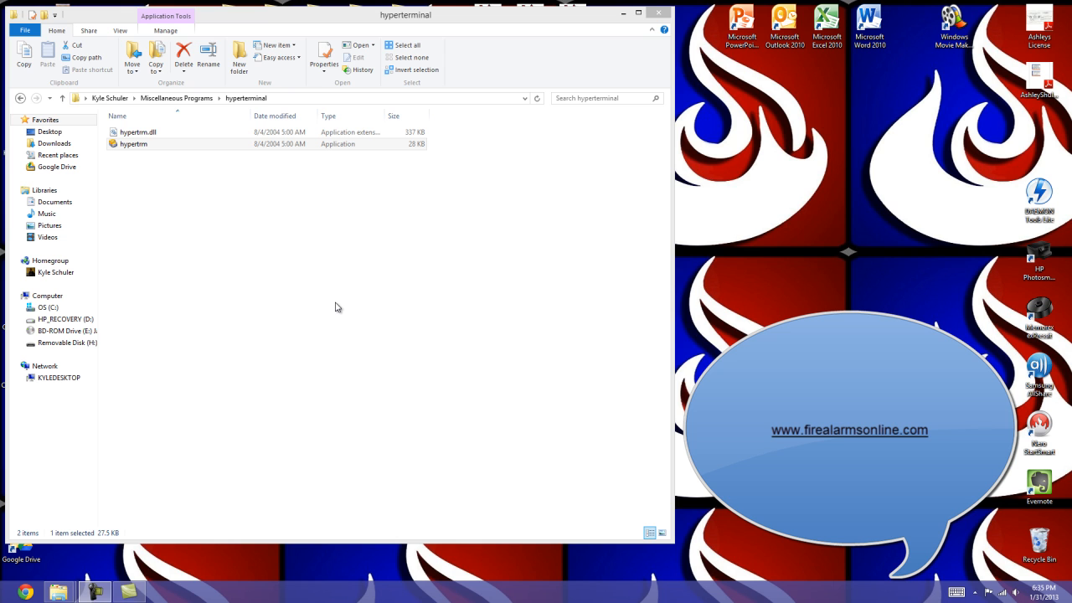
{"action": "mouse_move", "coordinate": [337, 314]}
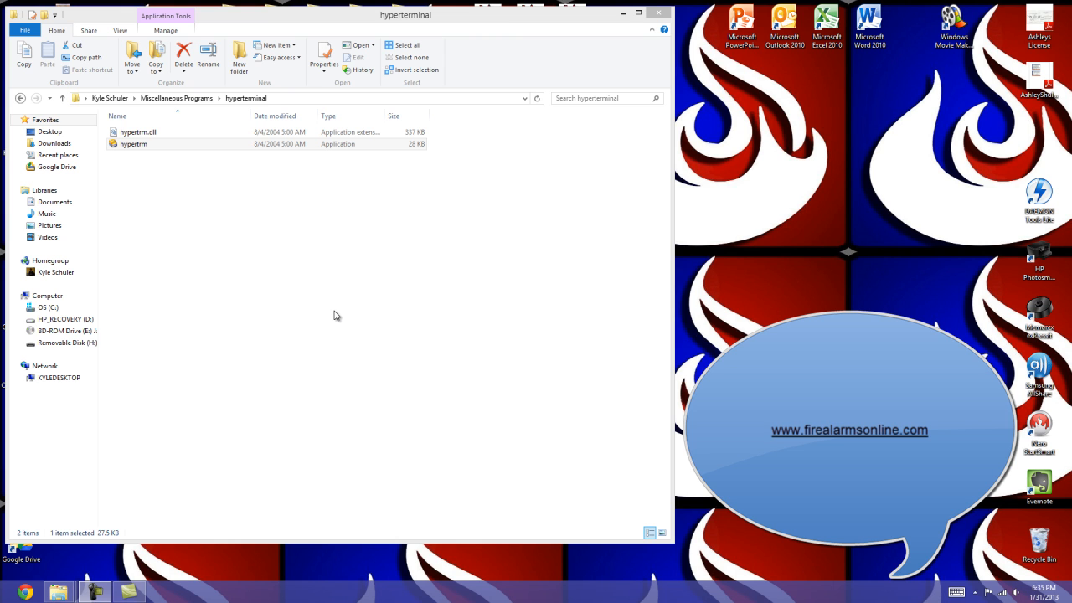
{"action": "mouse_move", "coordinate": [322, 304]}
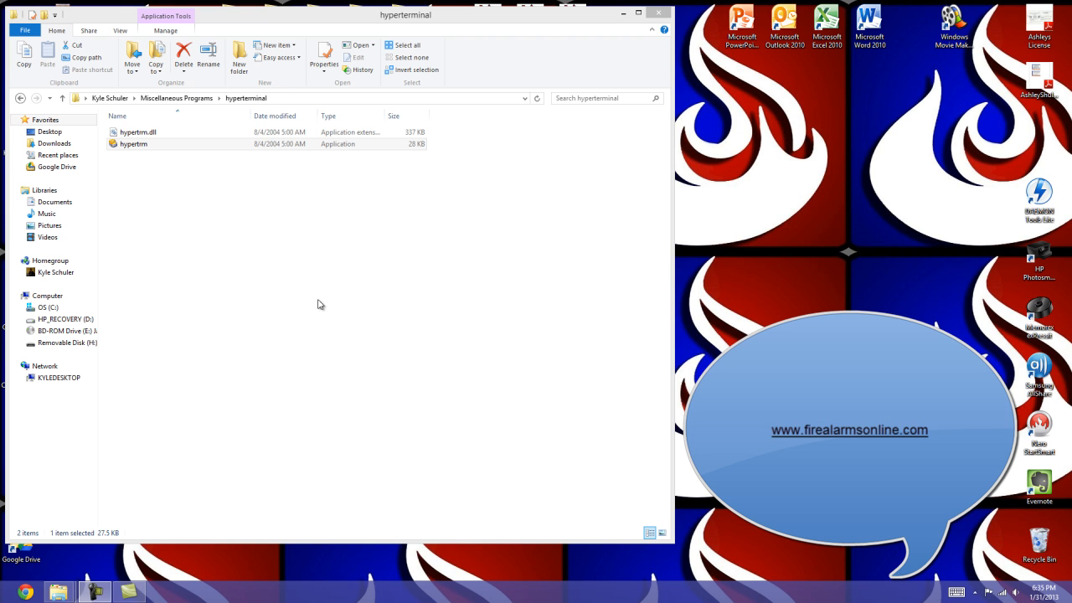
{"action": "mouse_move", "coordinate": [262, 248]}
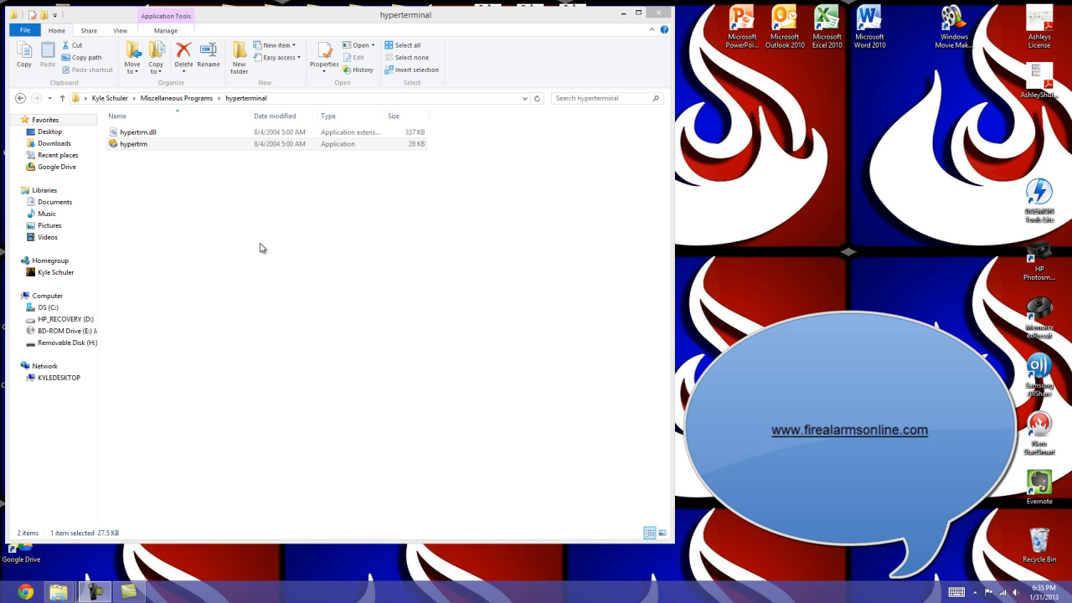
{"action": "mouse_move", "coordinate": [257, 241]}
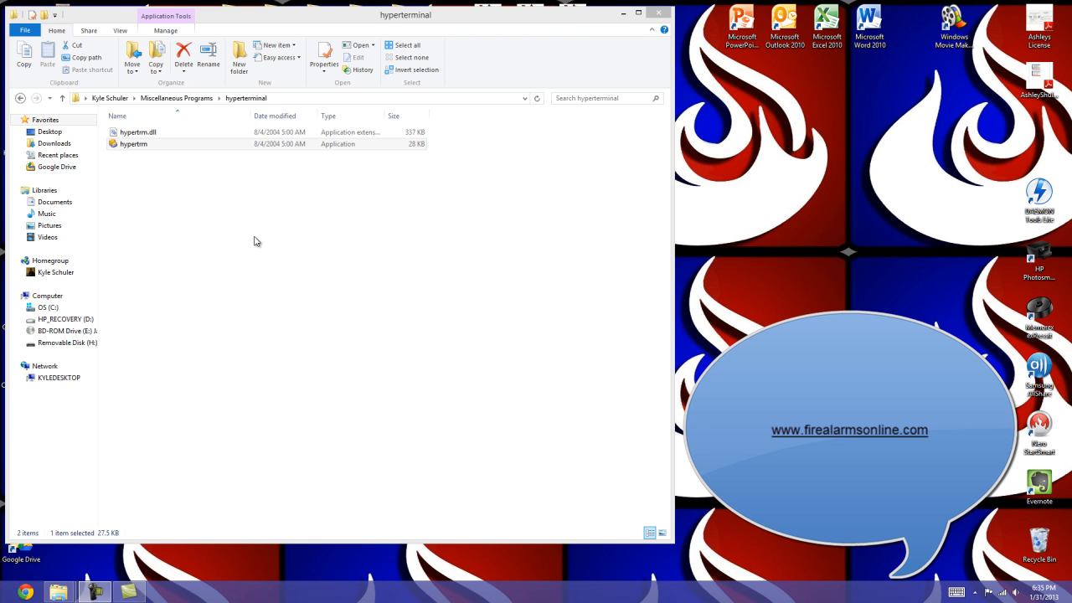
{"action": "mouse_move", "coordinate": [258, 251]}
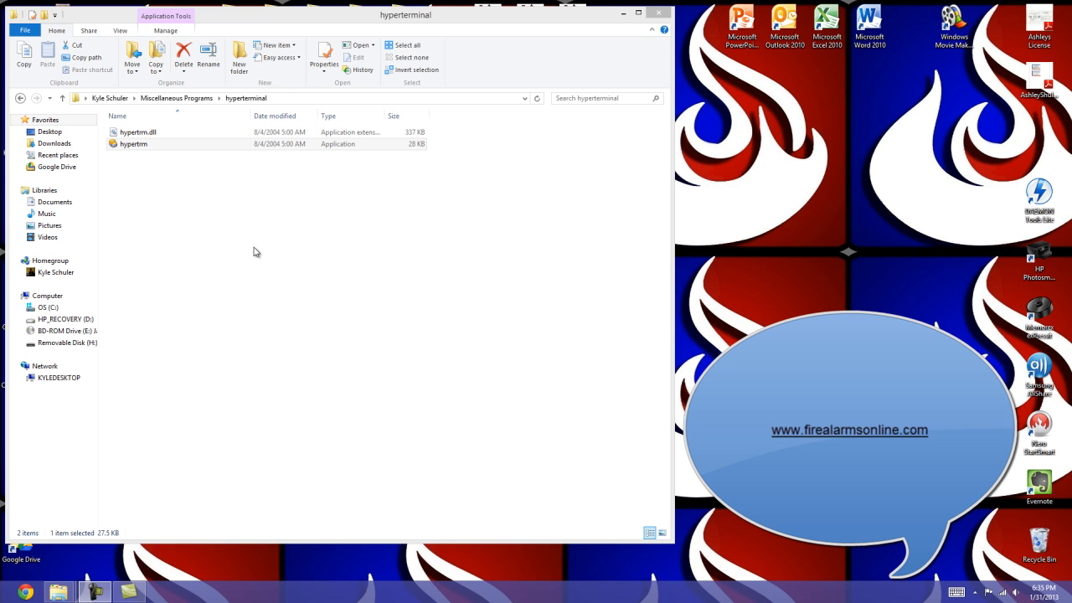
{"action": "mouse_move", "coordinate": [238, 244]}
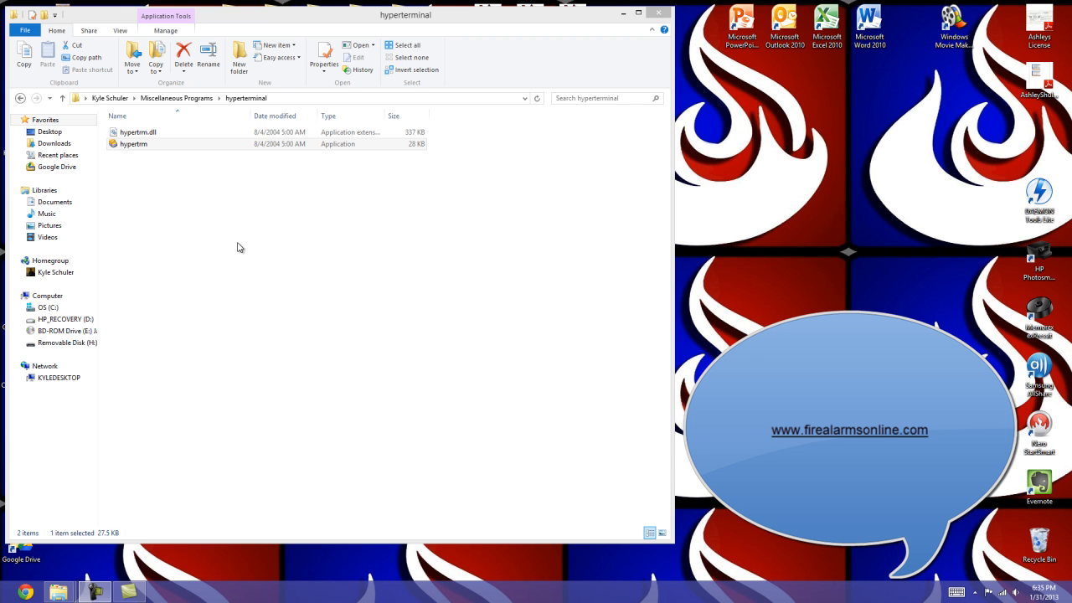
{"action": "mouse_move", "coordinate": [211, 204]}
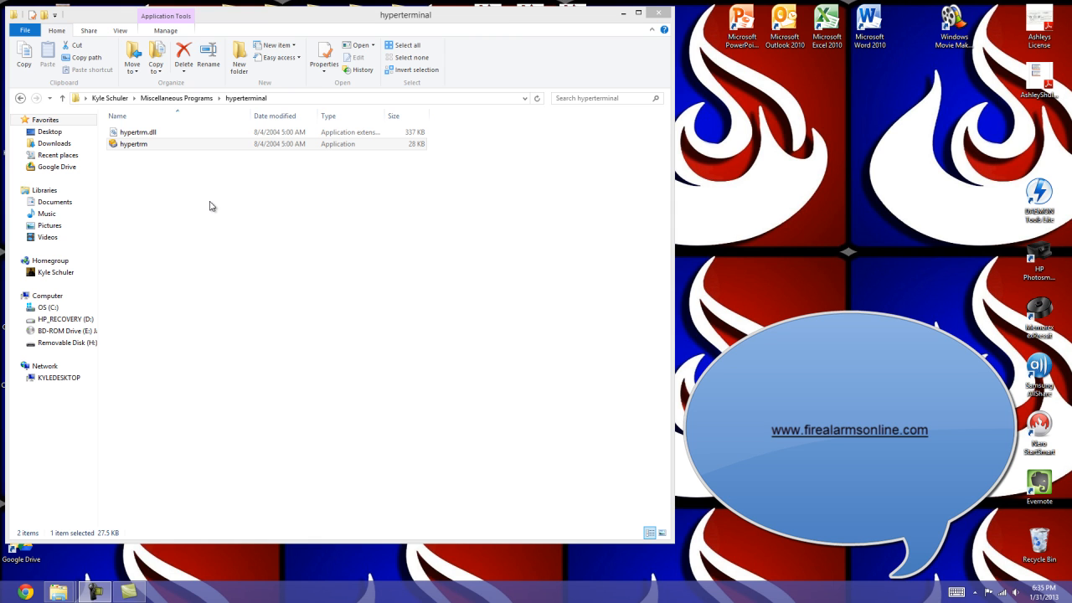
{"action": "mouse_move", "coordinate": [174, 177]}
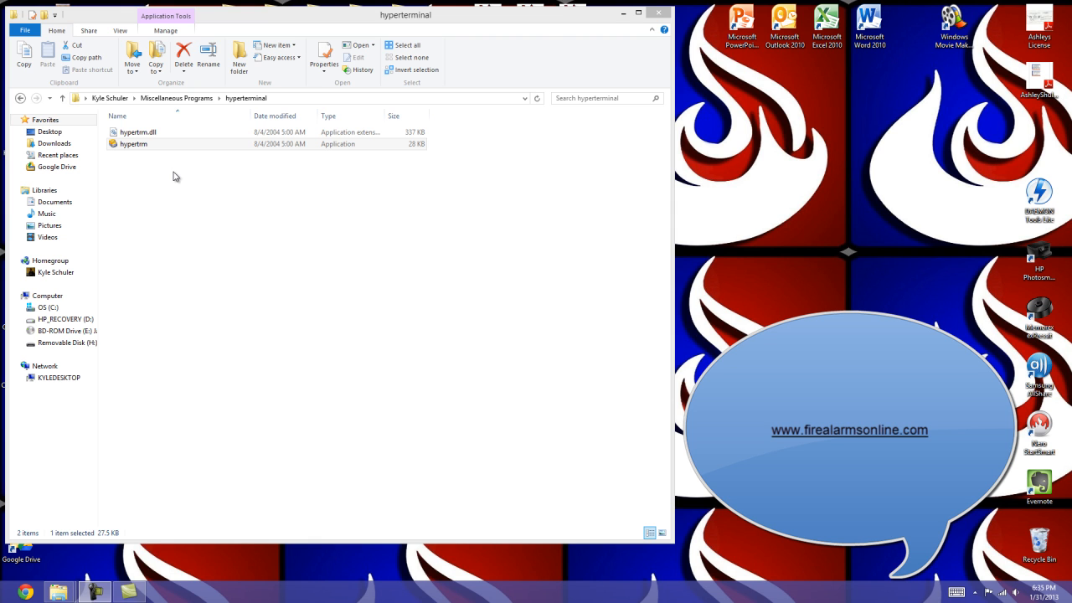
{"action": "mouse_move", "coordinate": [184, 194]}
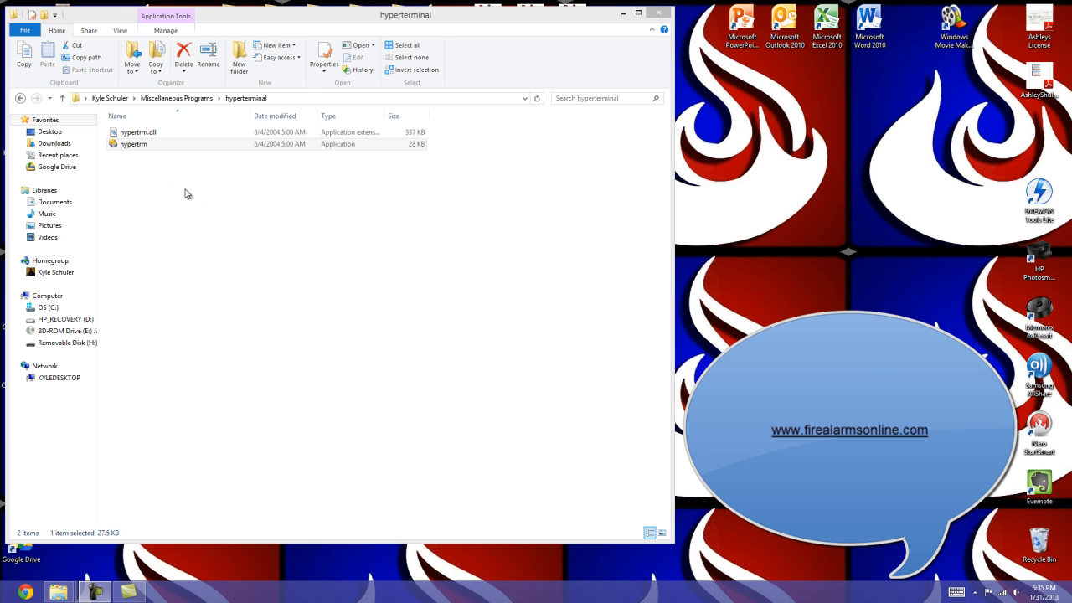
{"action": "mouse_move", "coordinate": [154, 201]}
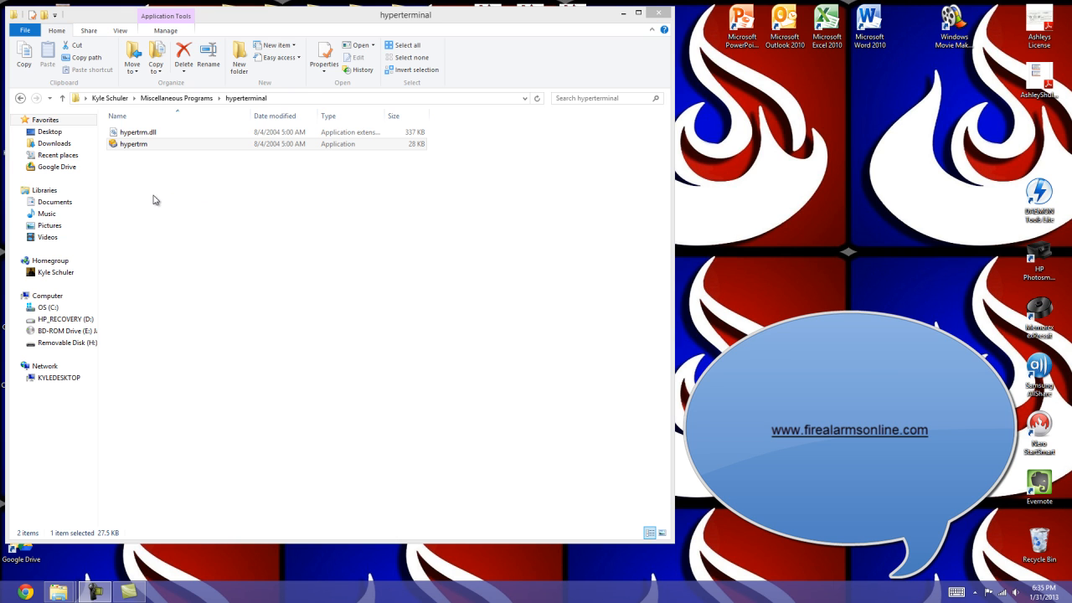
Launch HyperTerminal and name the new connection 'Notifier Fire Warden'.
{"action": "left_click", "coordinate": [134, 144]}
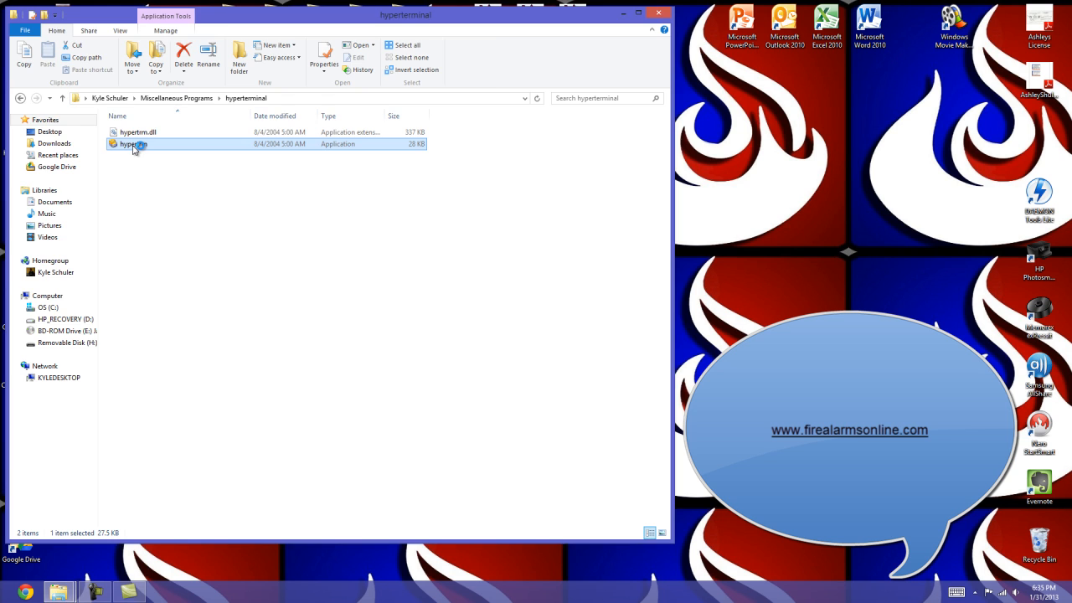
{"action": "double_click", "coordinate": [132, 144]}
{"action": "type", "text": "Notifie"}
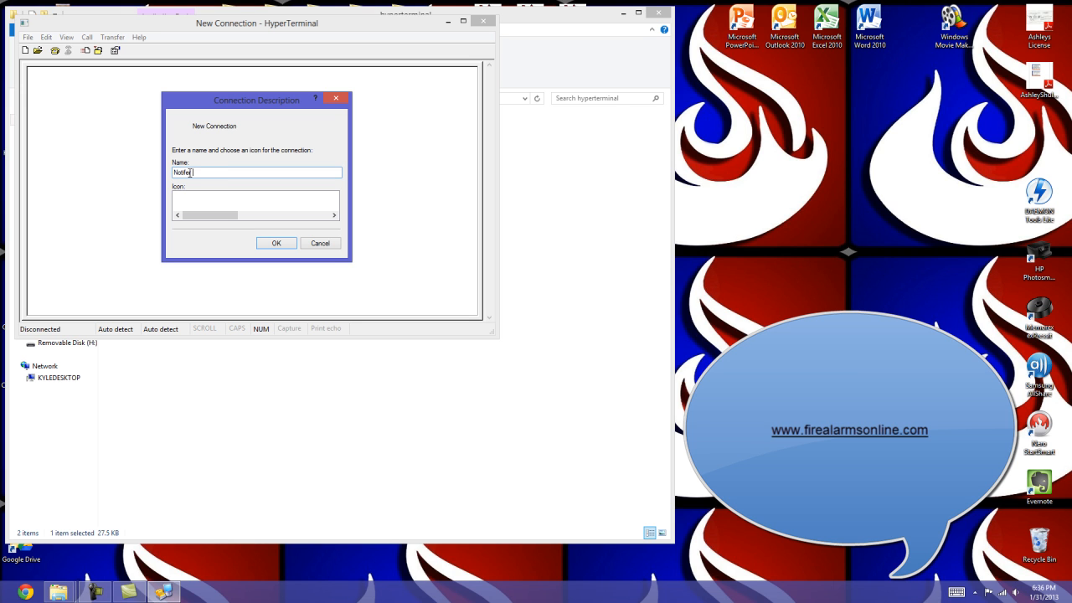
{"action": "type", "text": "Fire Warden"}
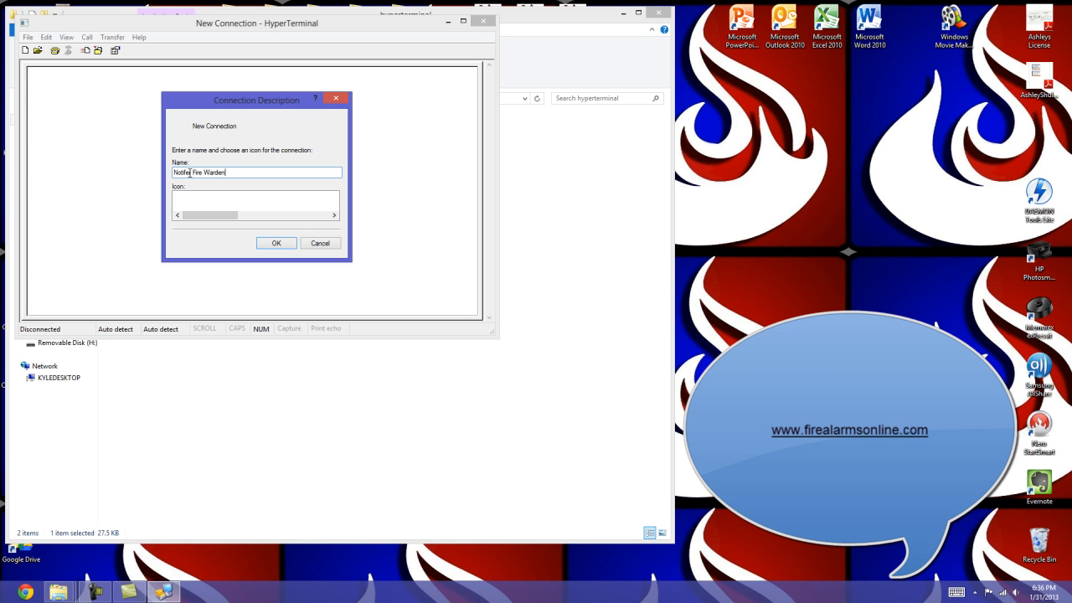
{"action": "left_click", "coordinate": [276, 243]}
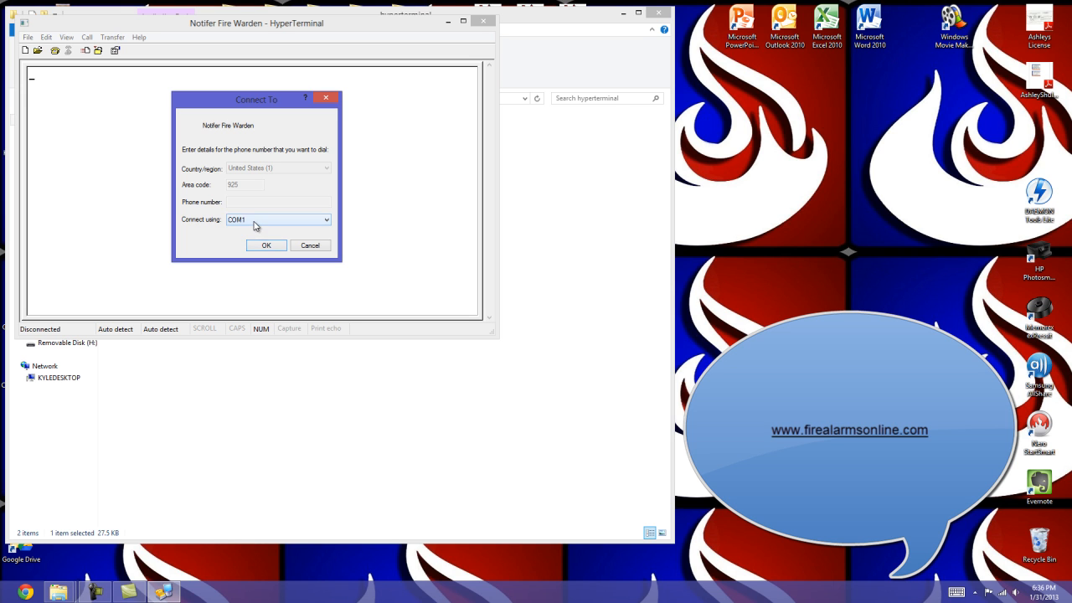
{"action": "mouse_move", "coordinate": [247, 226]}
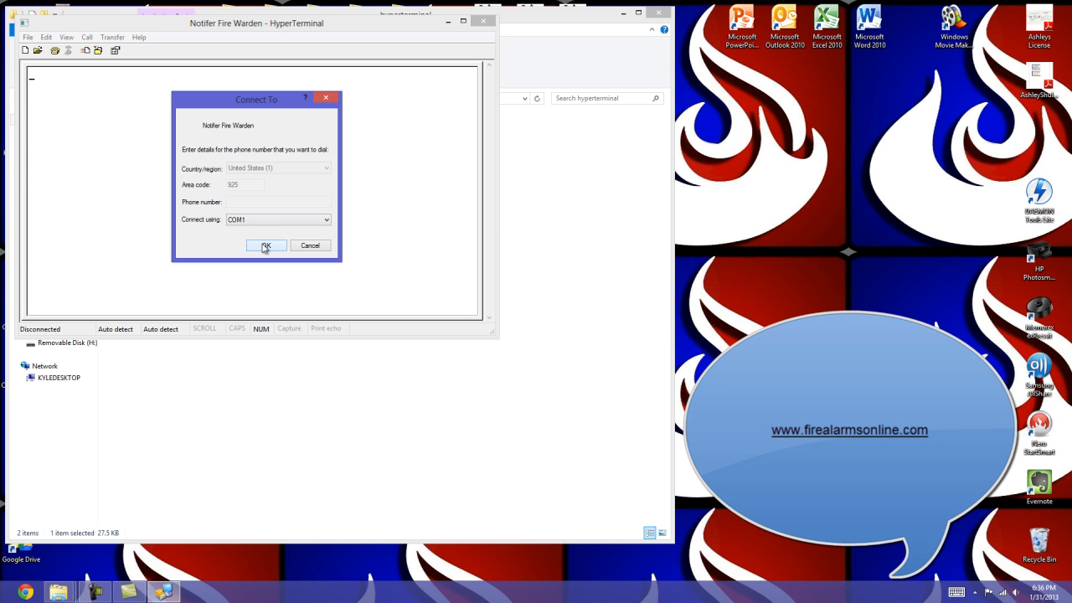
Connect via COM1 and set its properties to 19200 bps, 7 data bits, Even parity.
{"action": "left_click", "coordinate": [267, 245]}
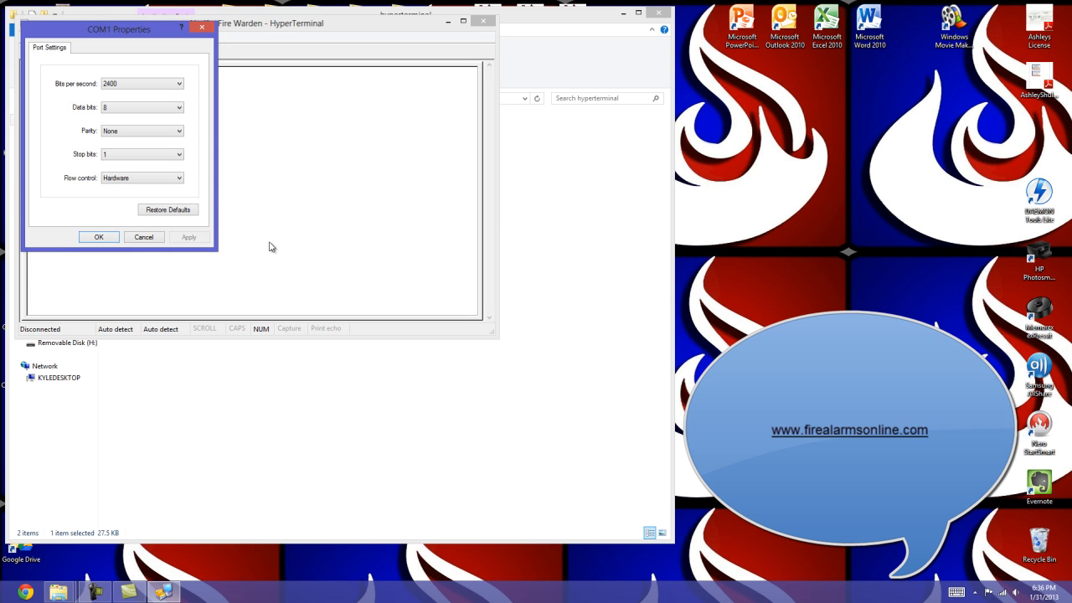
{"action": "left_click", "coordinate": [142, 107]}
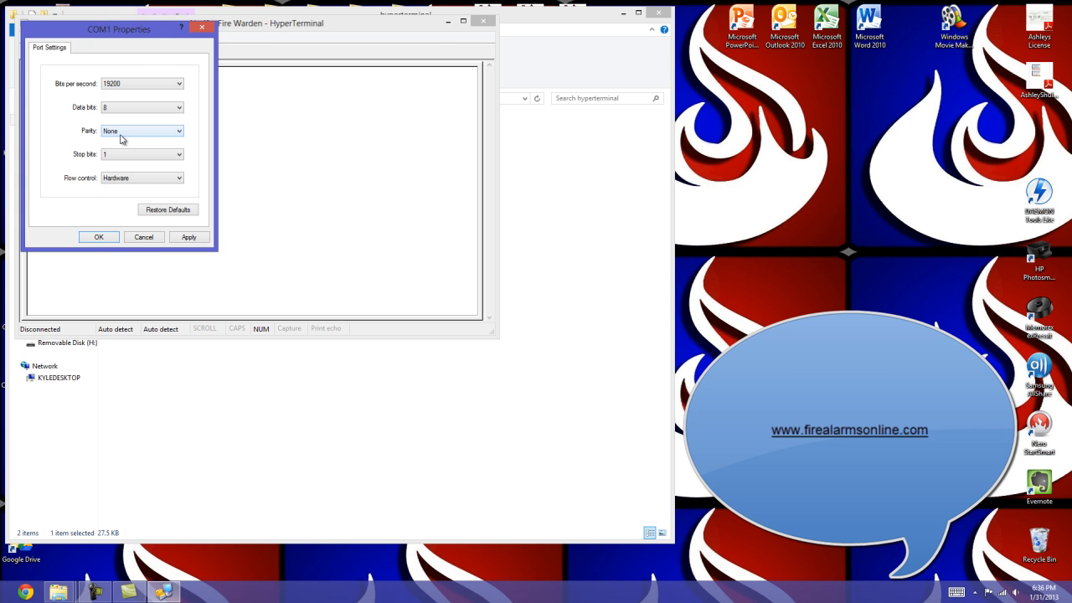
{"action": "mouse_move", "coordinate": [132, 154]}
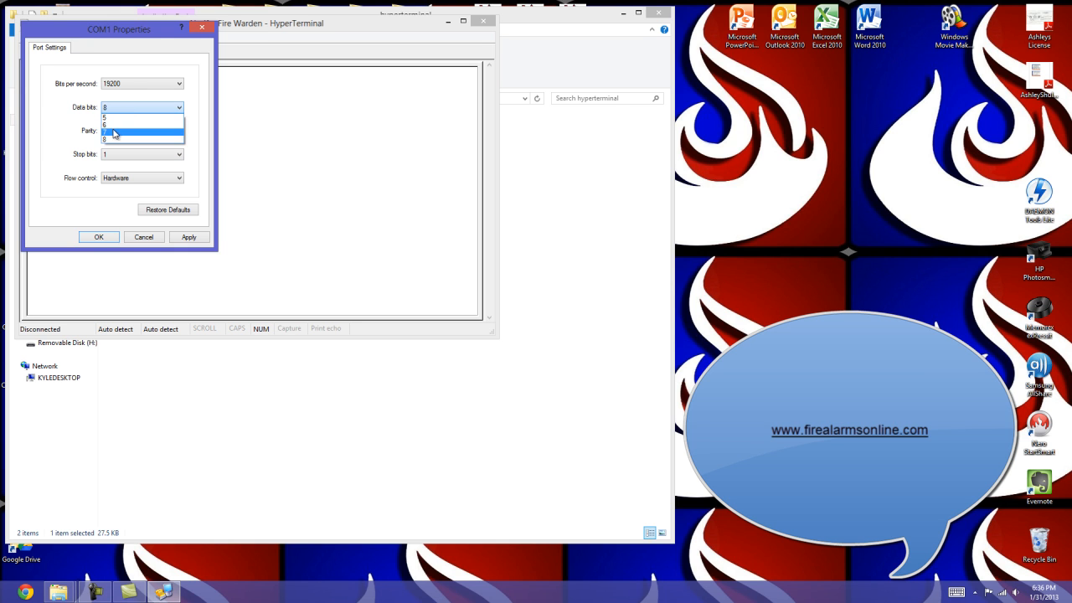
{"action": "left_click", "coordinate": [117, 134]}
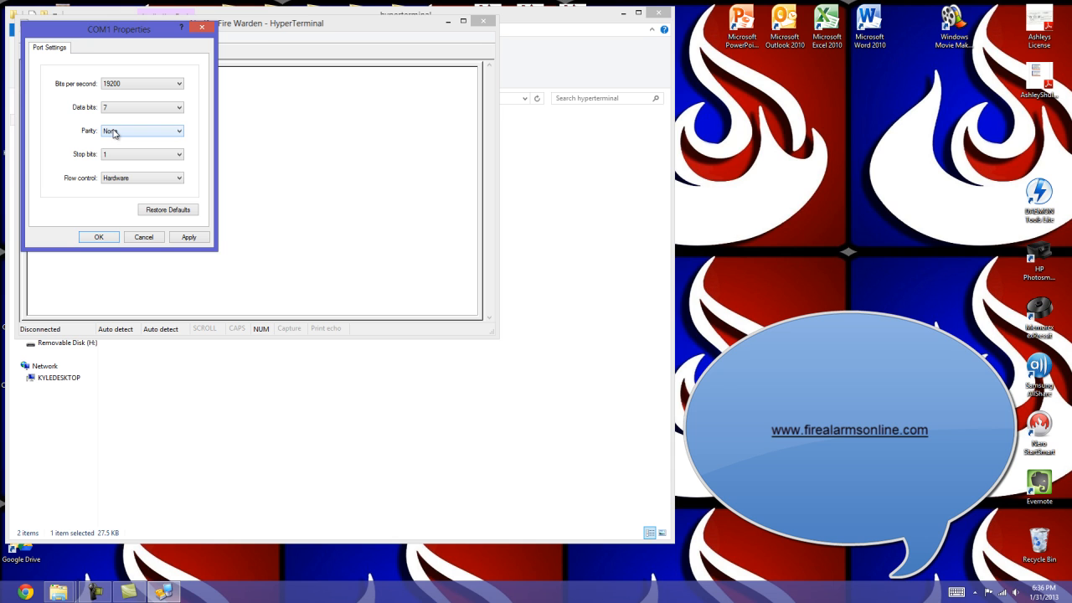
{"action": "left_click", "coordinate": [143, 131]}
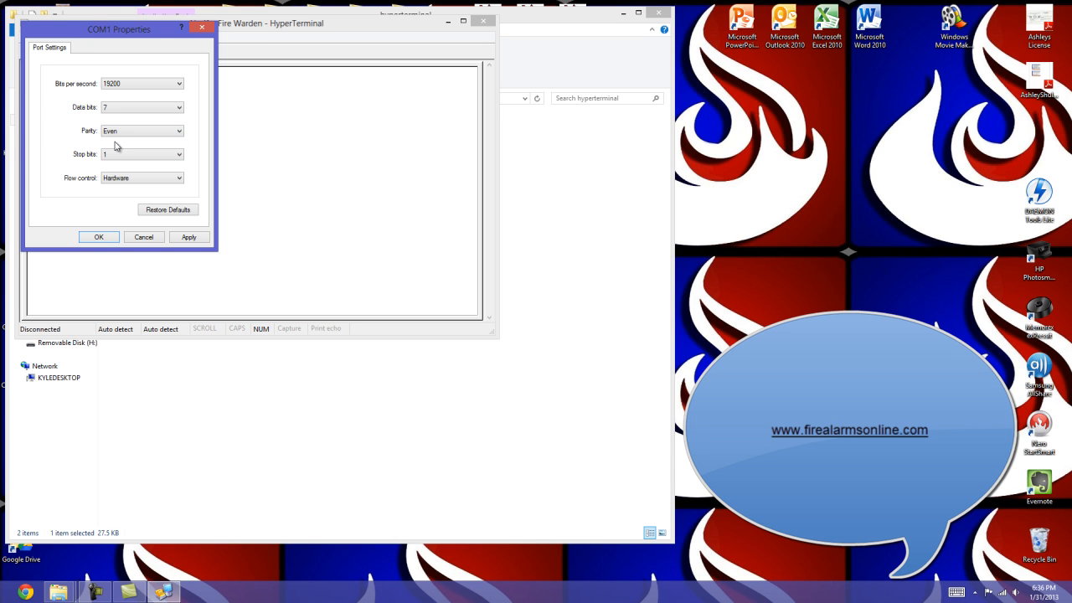
{"action": "mouse_move", "coordinate": [114, 178]}
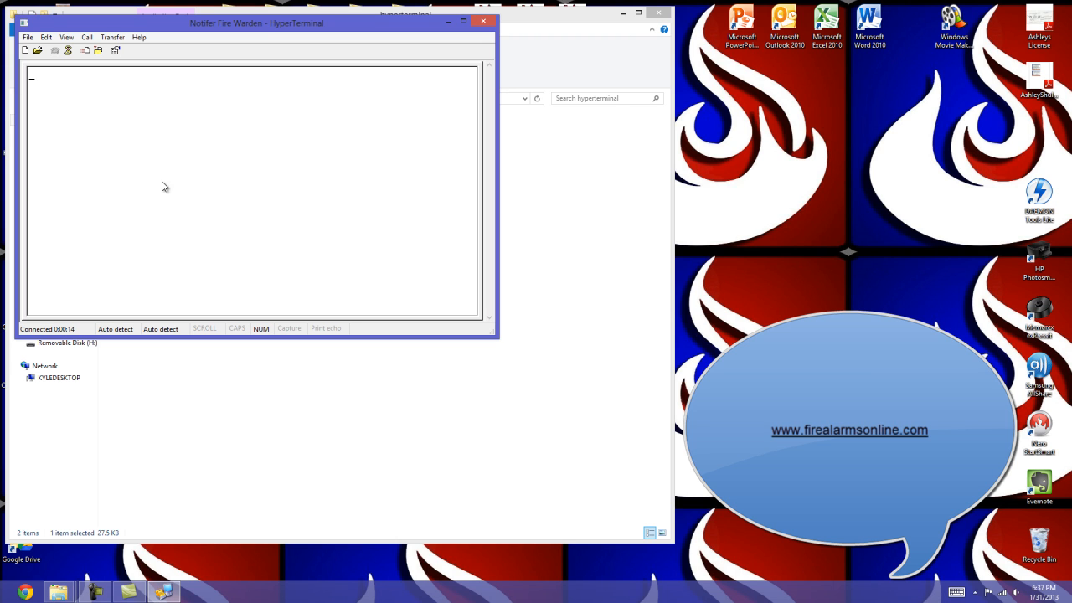
{"action": "mouse_move", "coordinate": [228, 211]}
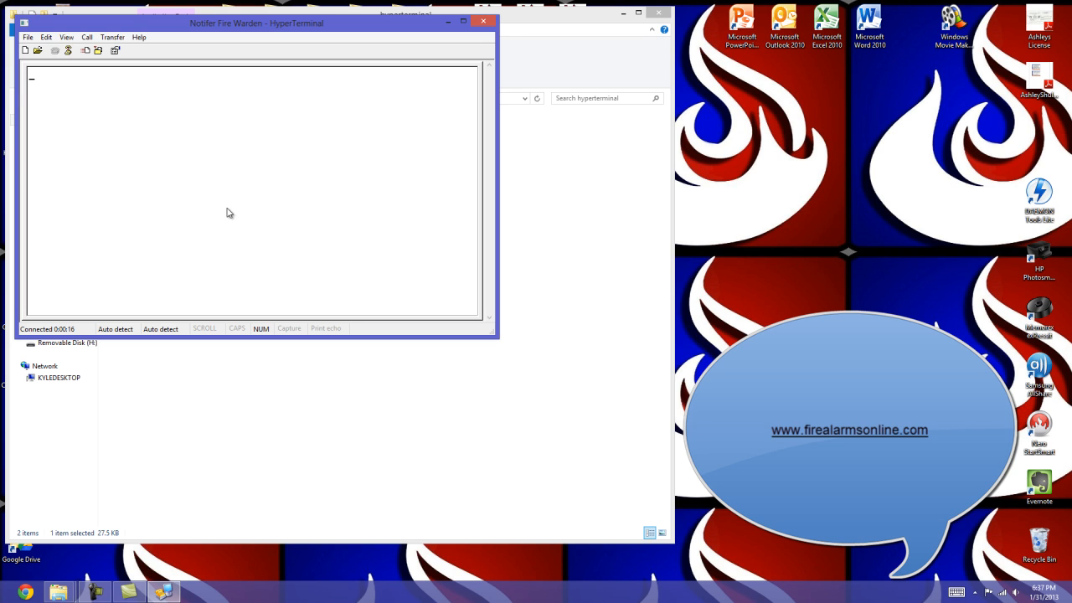
{"action": "mouse_move", "coordinate": [226, 177]}
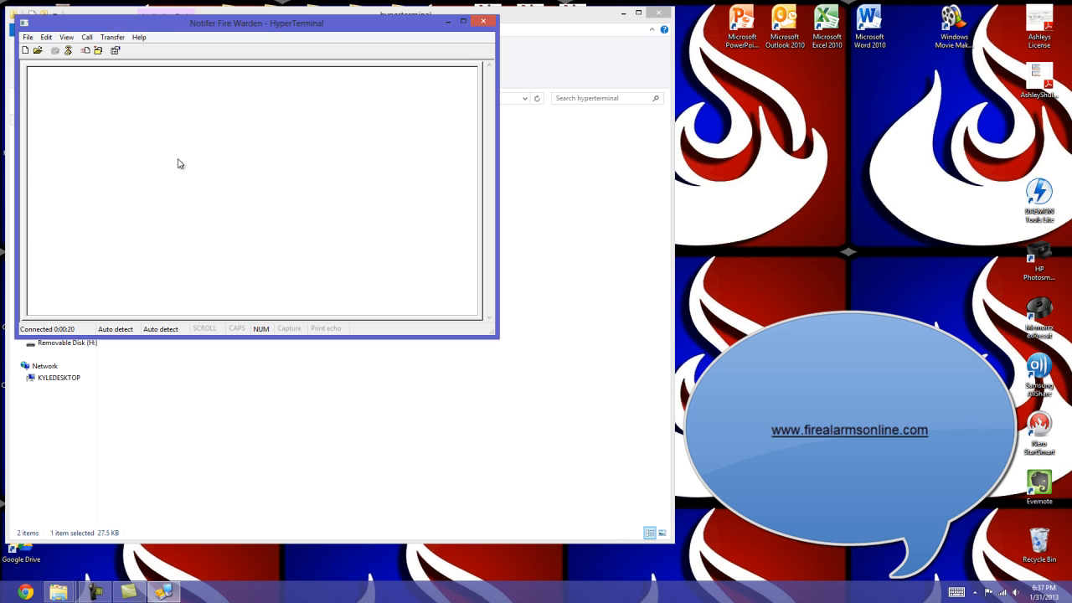
{"action": "mouse_move", "coordinate": [143, 177]}
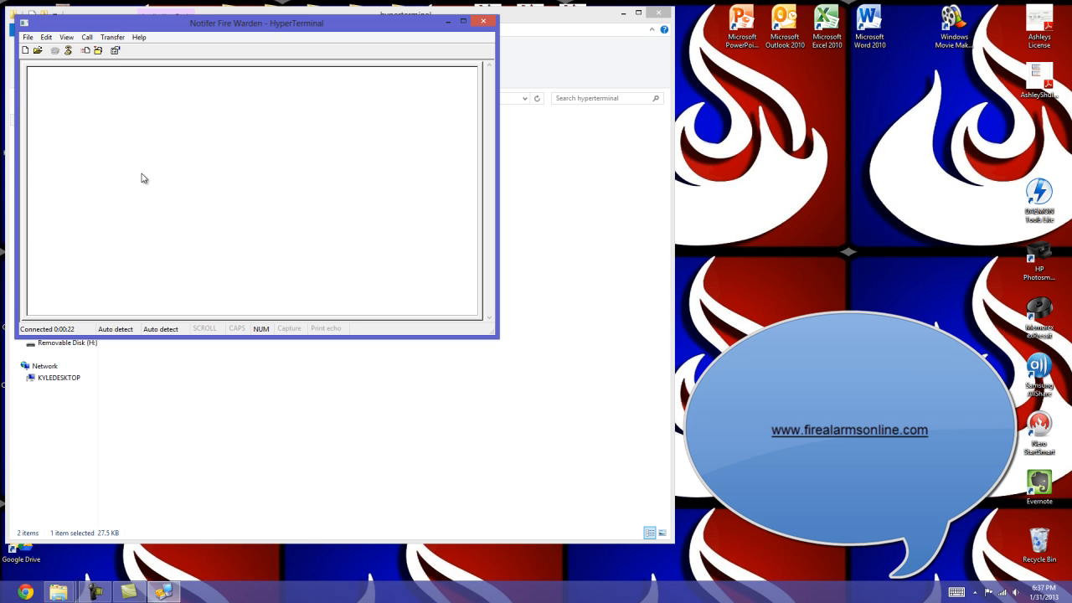
{"action": "mouse_move", "coordinate": [132, 264]}
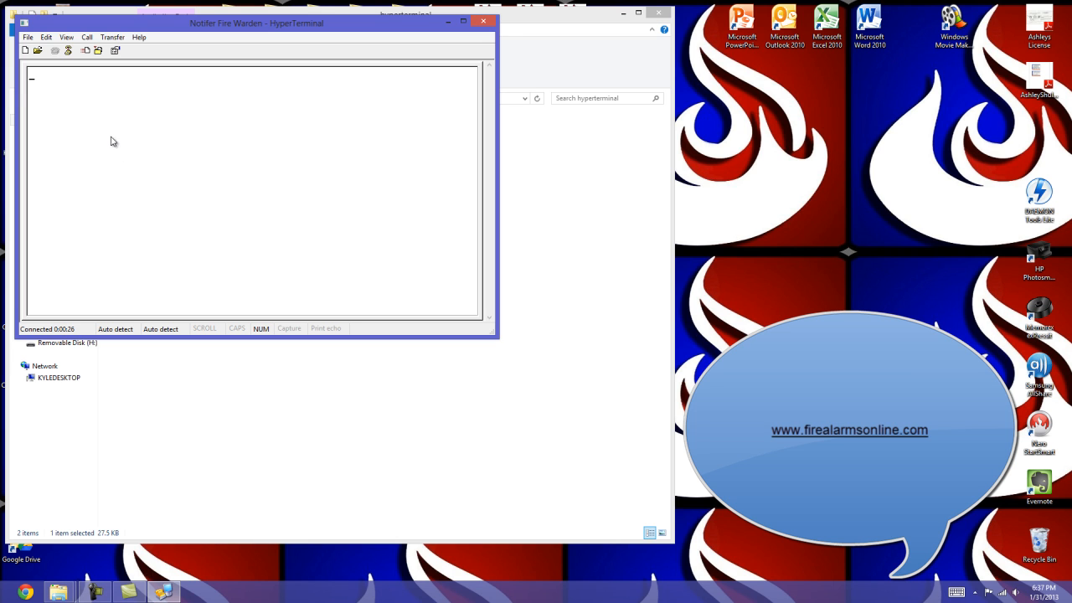
{"action": "mouse_move", "coordinate": [114, 187]}
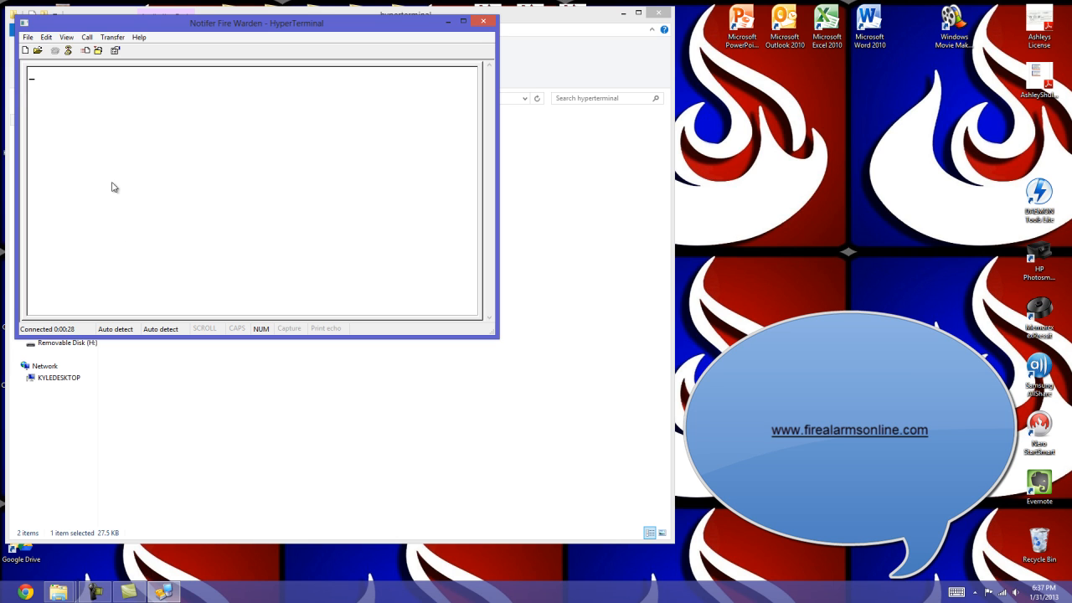
{"action": "left_click", "coordinate": [114, 37]}
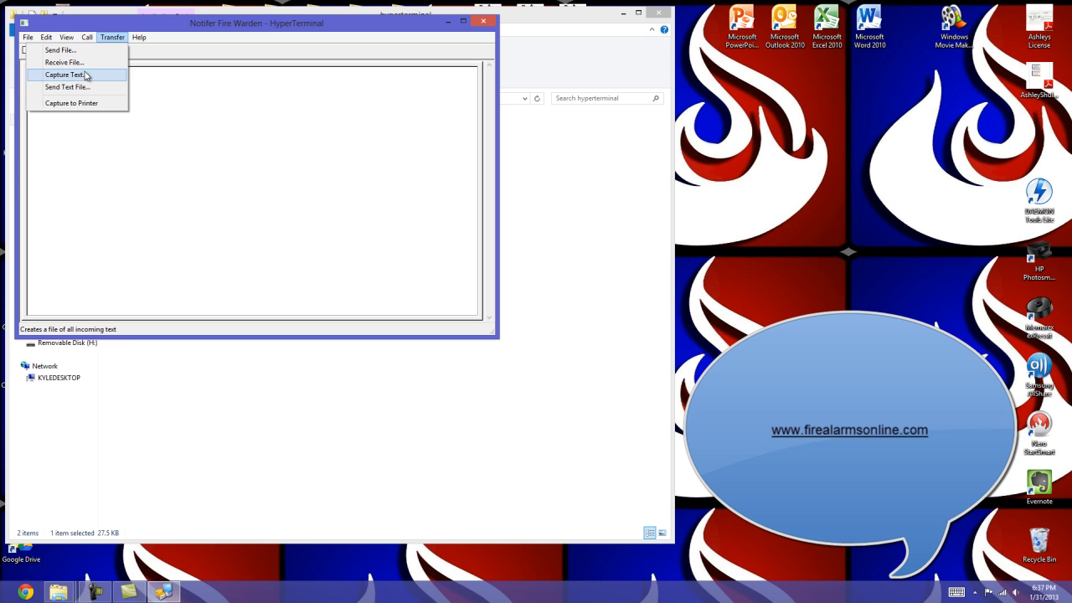
{"action": "mouse_move", "coordinate": [97, 80]}
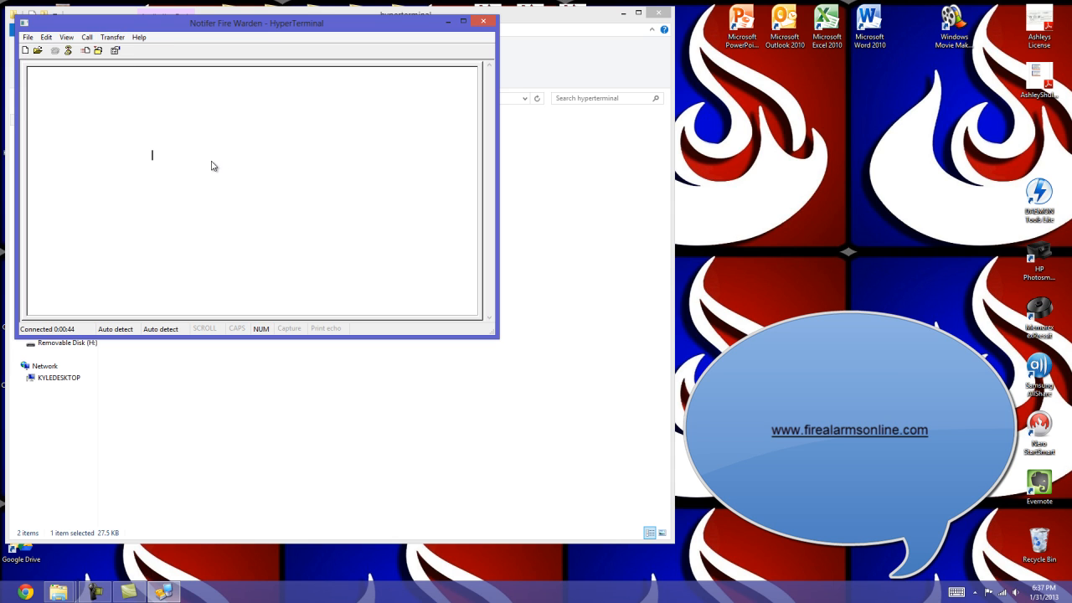
{"action": "mouse_move", "coordinate": [216, 184]}
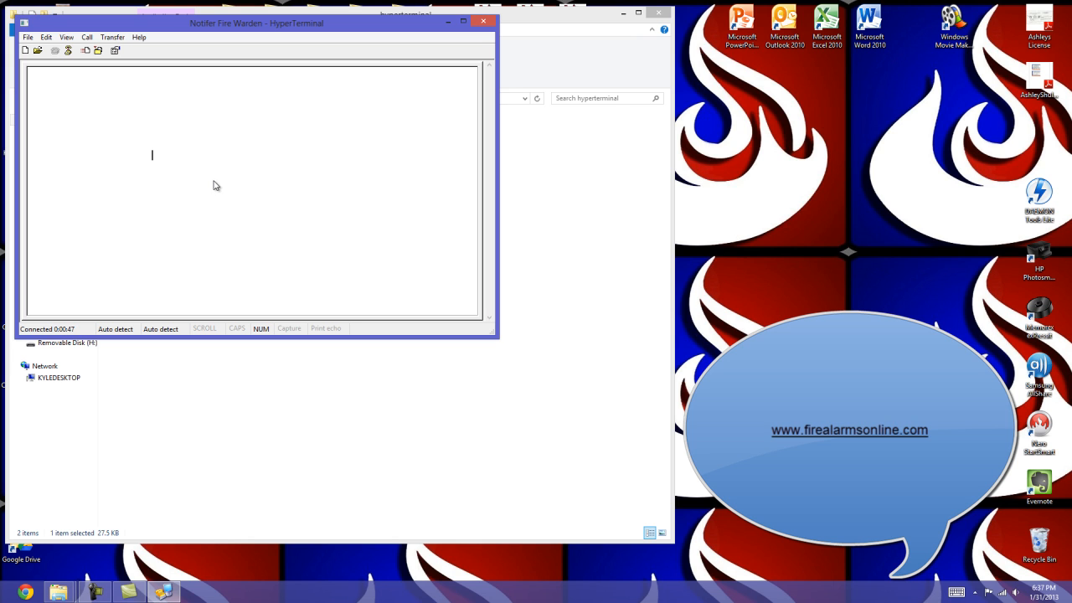
{"action": "mouse_move", "coordinate": [198, 181]}
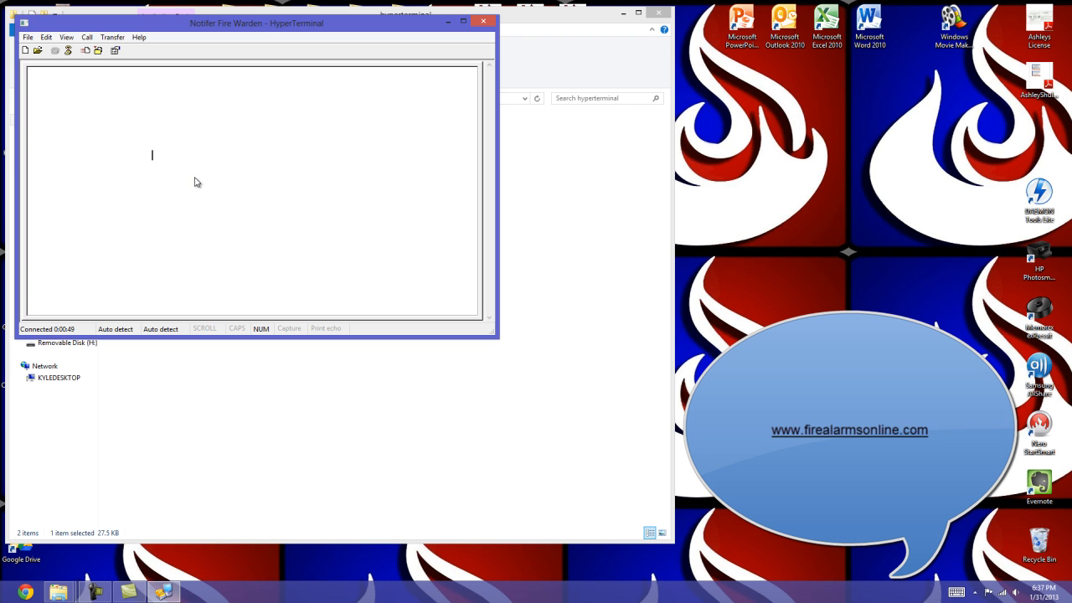